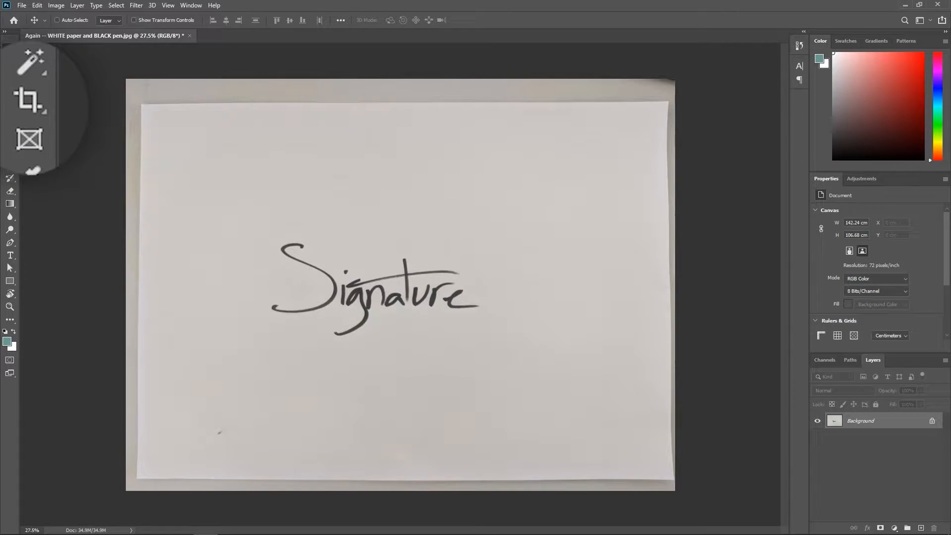
Start cropping the paper photo around the signature with the Crop tool
left_click(29, 99)
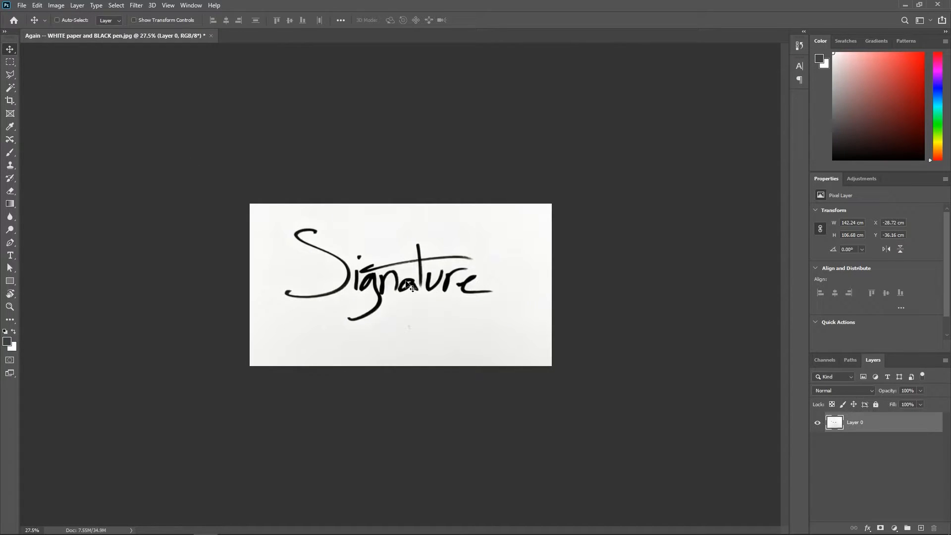
Select the signature ink by Color Range targeting Shadows
left_click(115, 4)
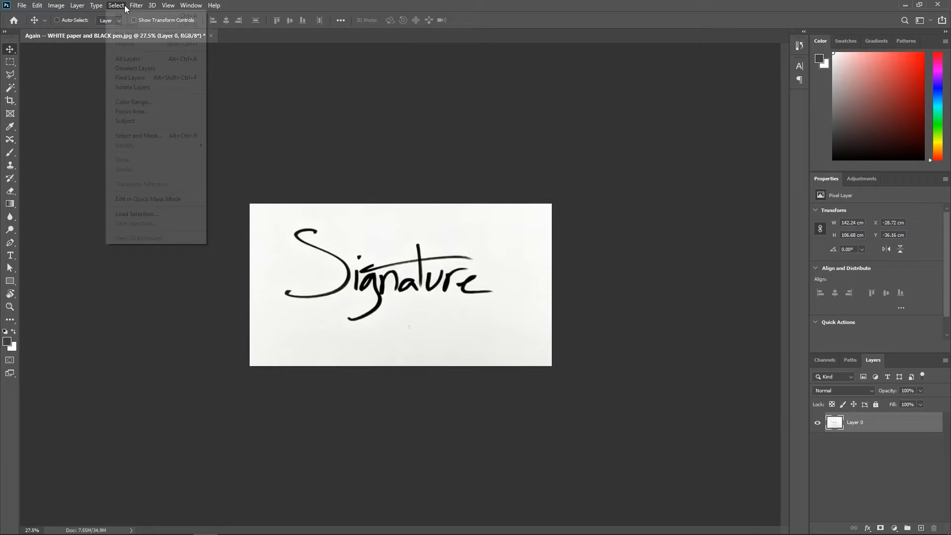
left_click(133, 101)
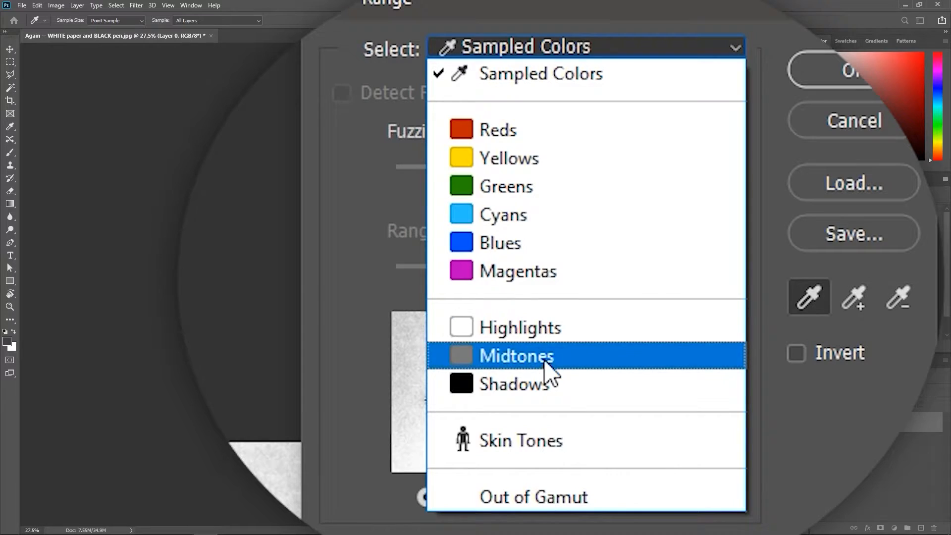
left_click(525, 383)
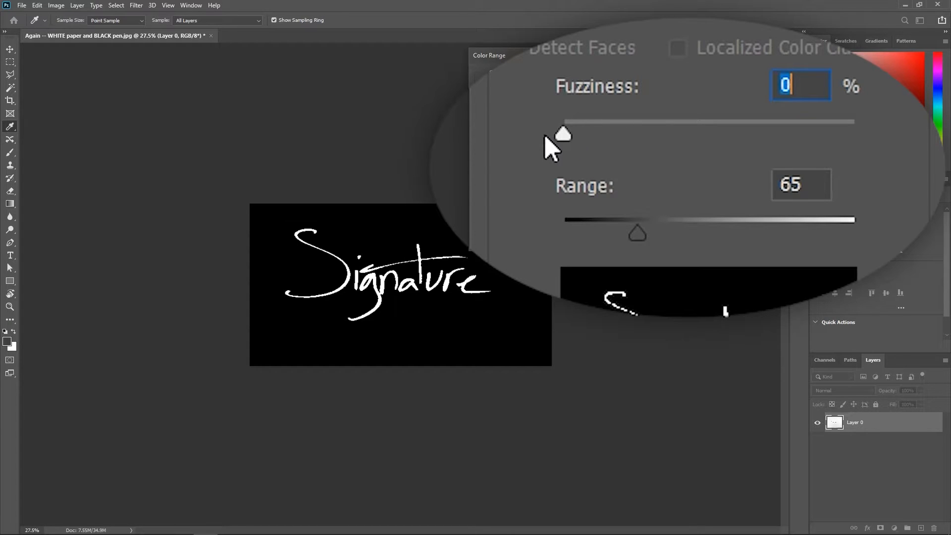
Tune the shadow Range to 56 and Fuzziness to 31, then confirm the selection
left_click_drag(637, 232, 586, 231)
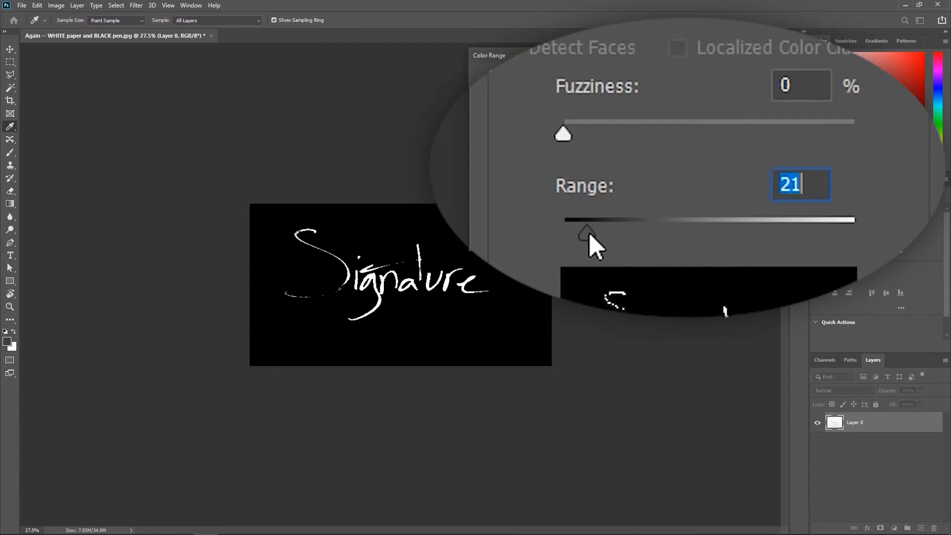
left_click_drag(585, 232, 625, 232)
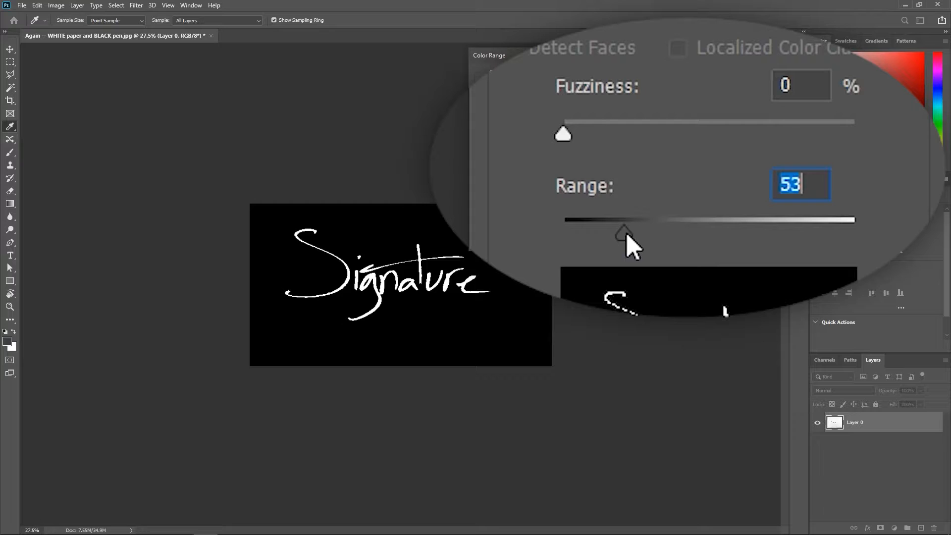
left_click_drag(625, 234, 627, 233)
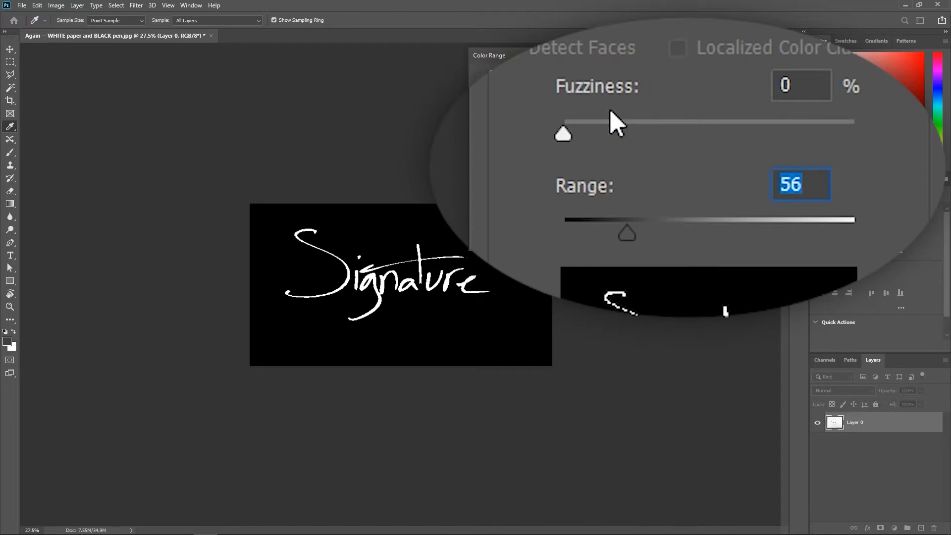
left_click_drag(562, 134, 591, 134)
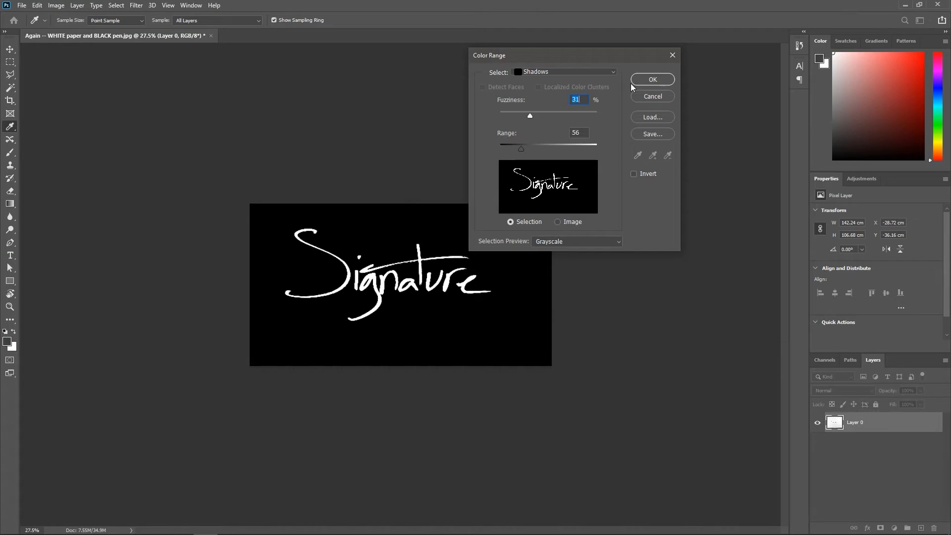
left_click(651, 79)
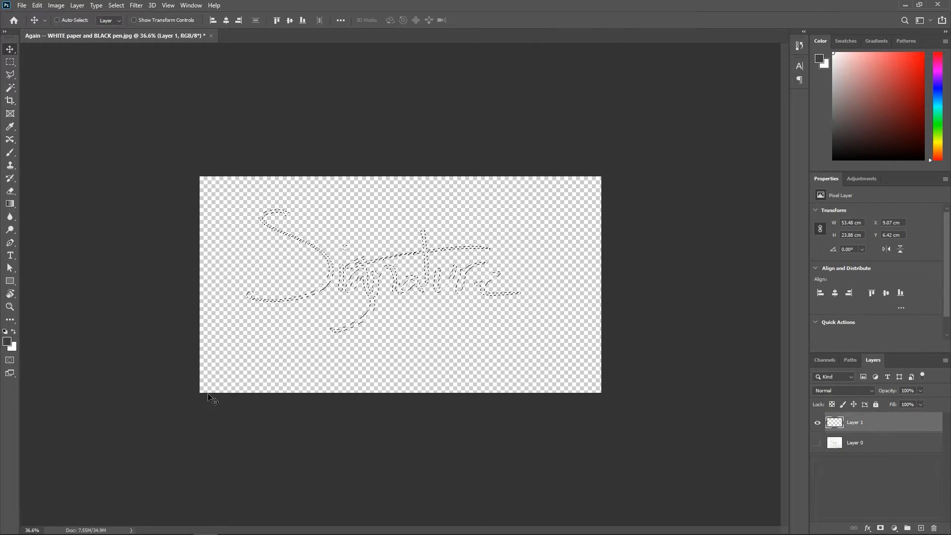
mouse_move(10, 345)
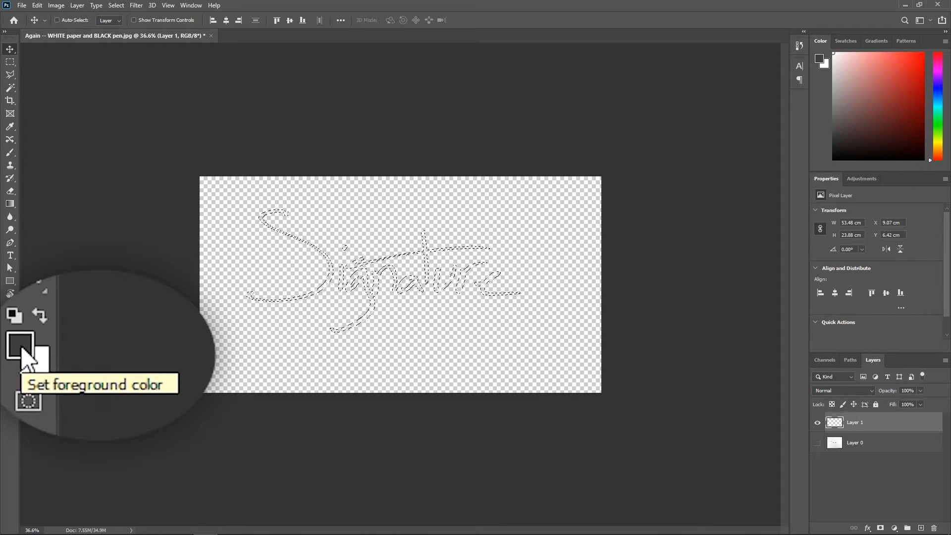
Set the foreground colour to black for filling the signature strokes
left_click(19, 344)
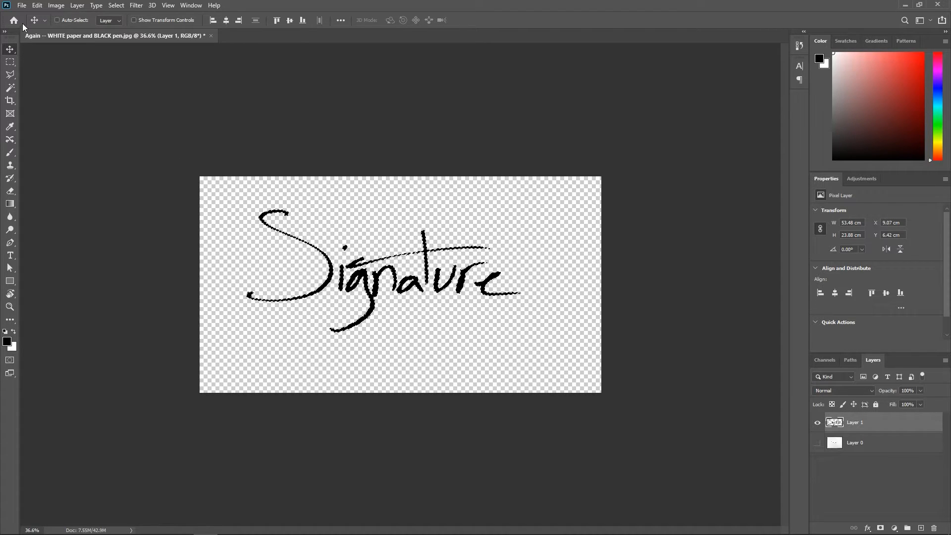
Export the transparent signature as a PNG via Export As
left_click(21, 5)
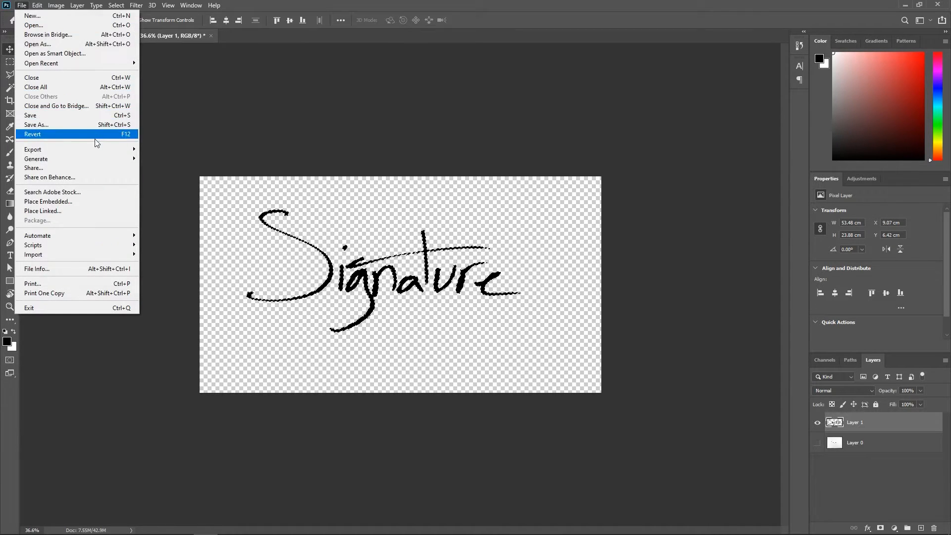
mouse_move(32, 148)
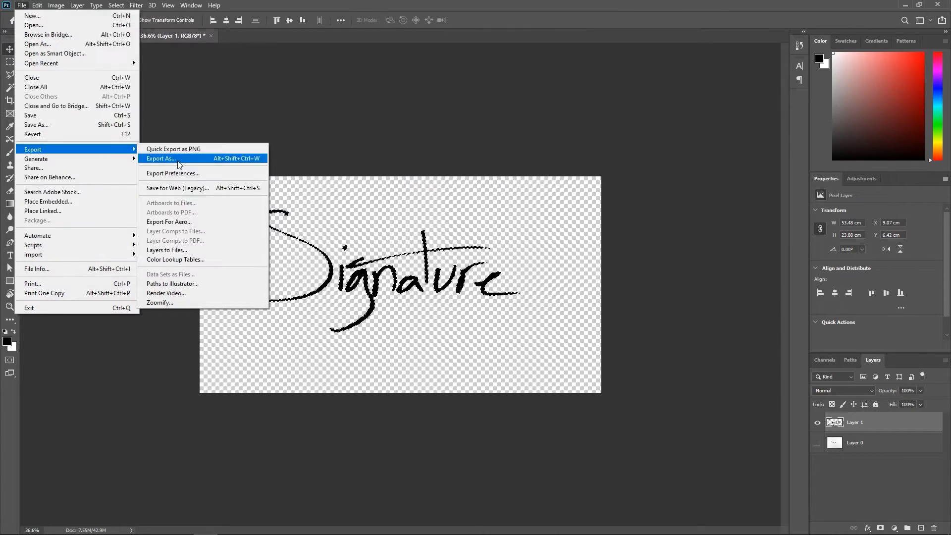
left_click(160, 159)
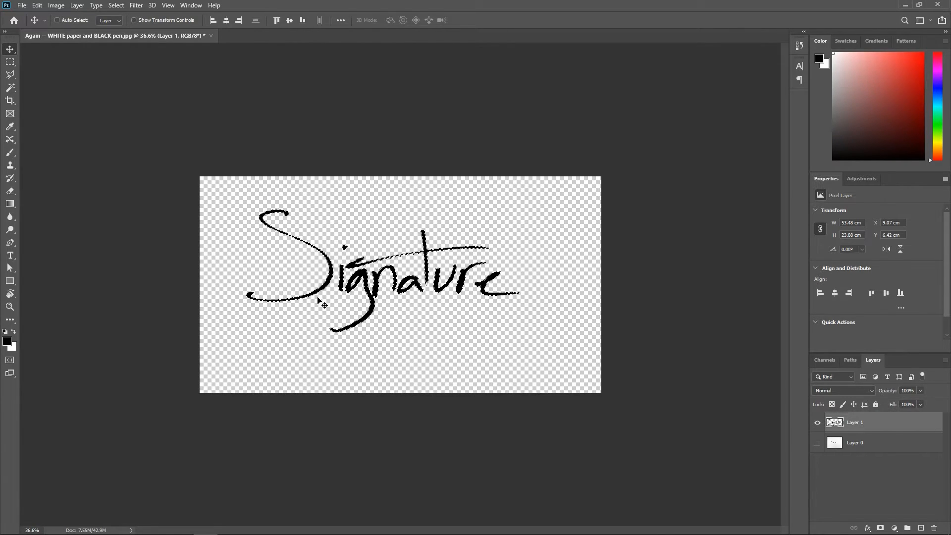
Define the signature as a brush preset named 'Signature'
left_click(36, 5)
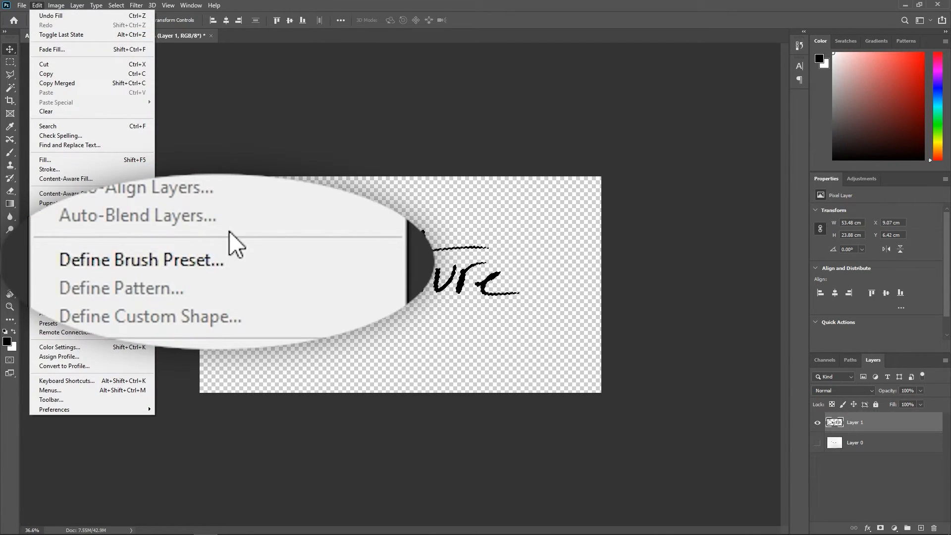
left_click(141, 258)
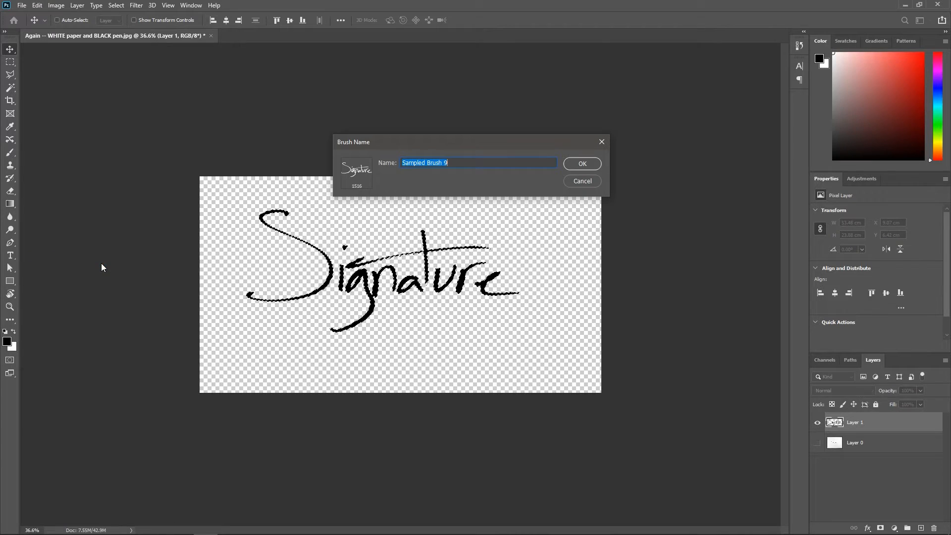
type("Signature")
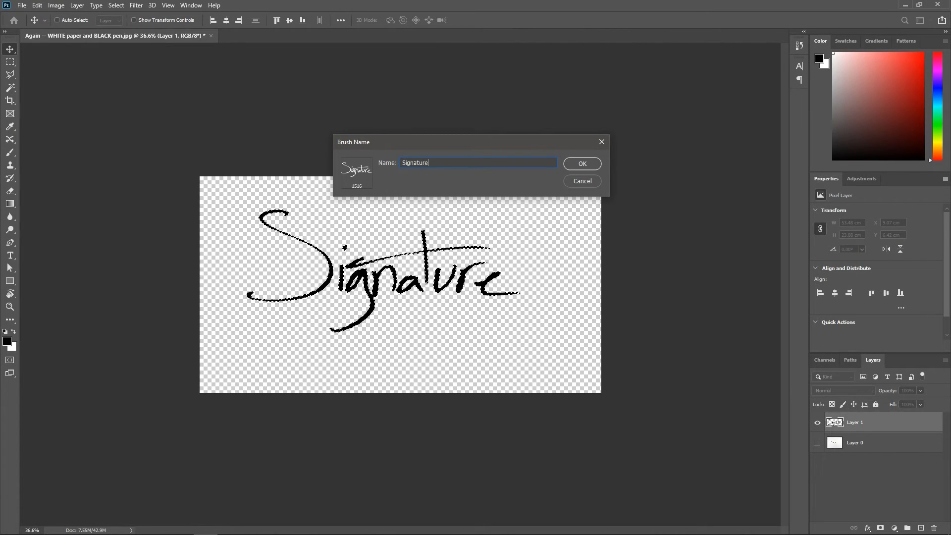
left_click(581, 163)
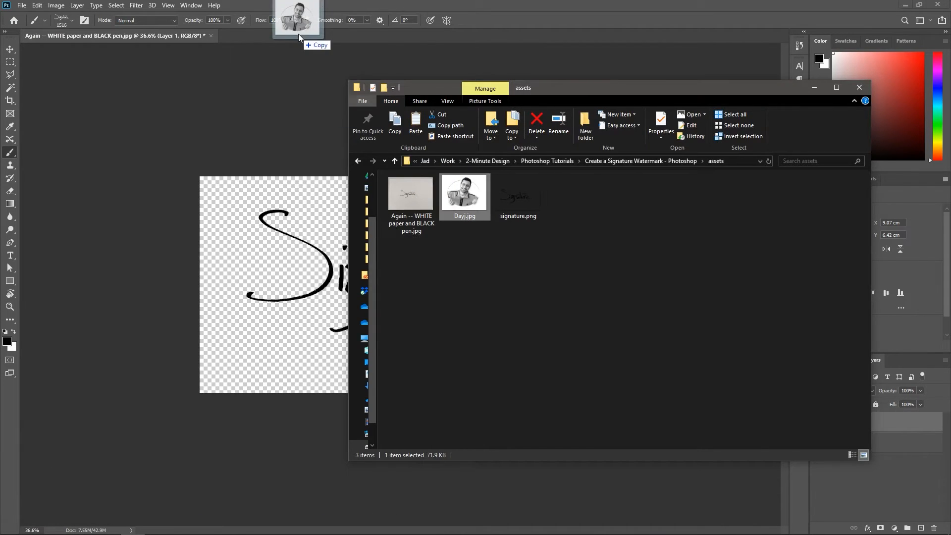
Open the portrait photo Days.jpg and set the painting colour to red for the stamp
double_click(463, 194)
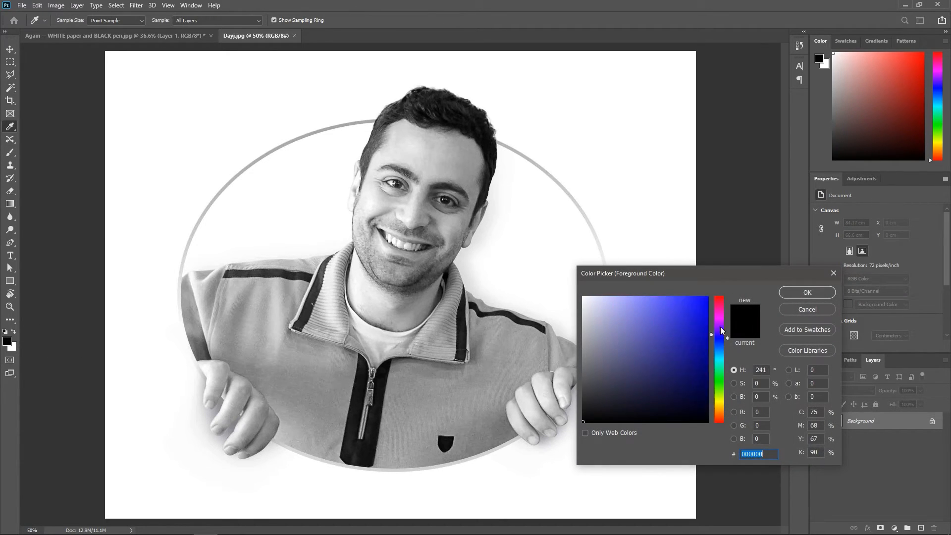
left_click(806, 291)
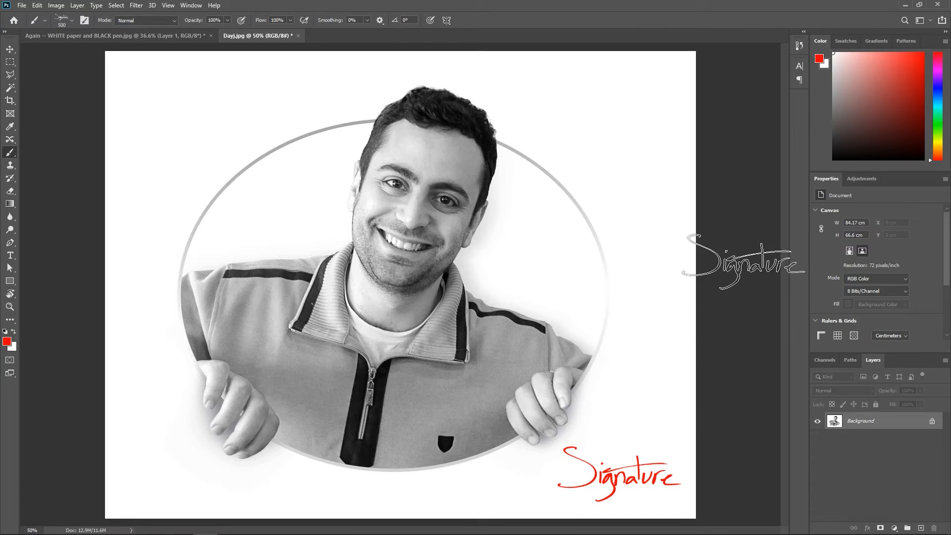
Place signature.png on the portrait and shrink it into the top-right corner
left_click_drag(743, 258, 212, 452)
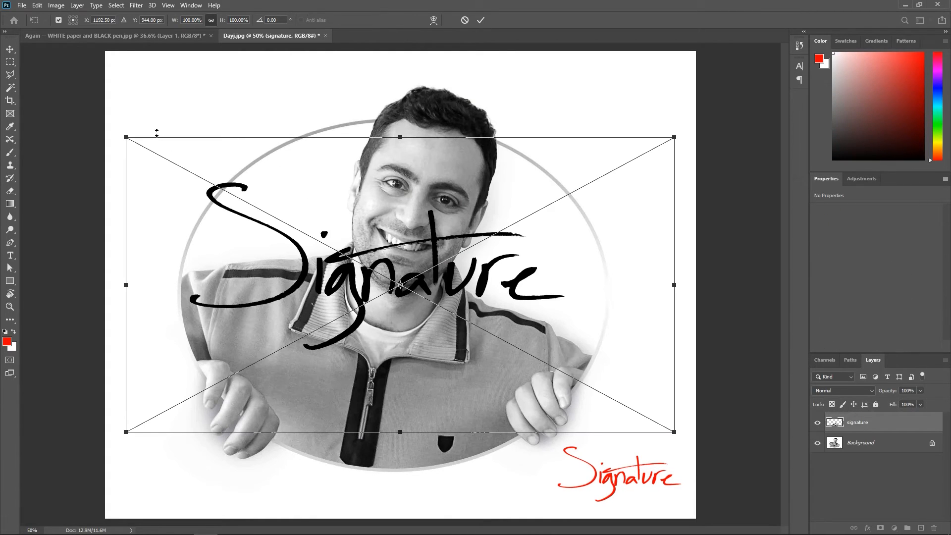
left_click_drag(401, 285, 604, 111)
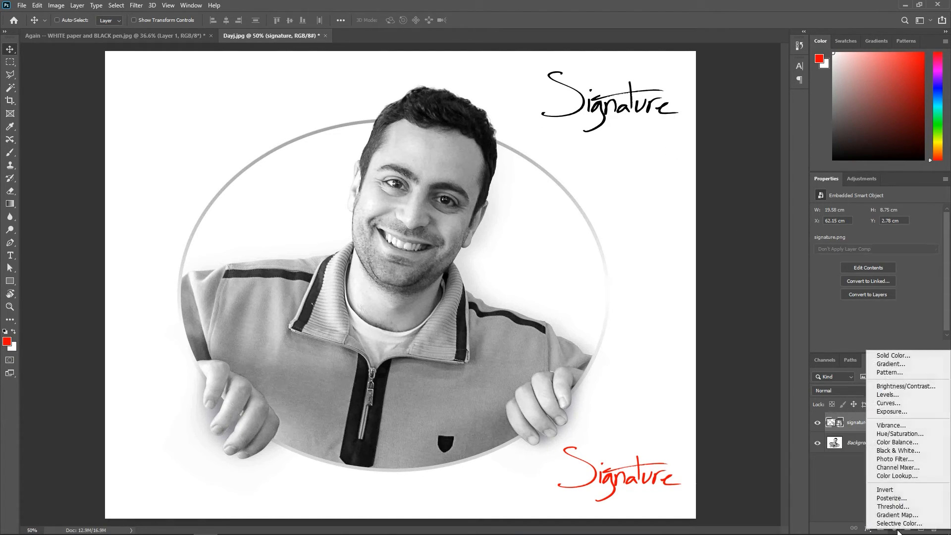
Add a Solid Color fill layer in blue (#1200ff) above the signature layer
left_click(892, 355)
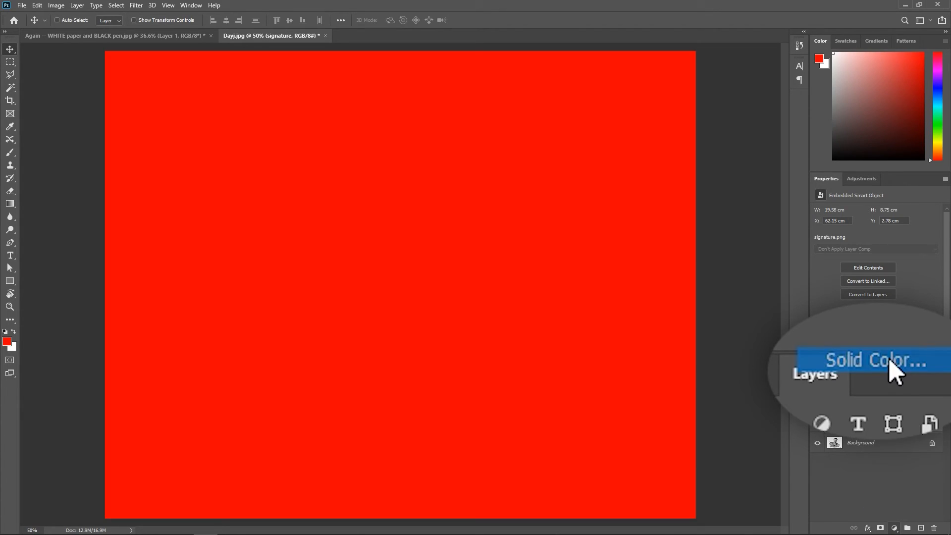
left_click(871, 359)
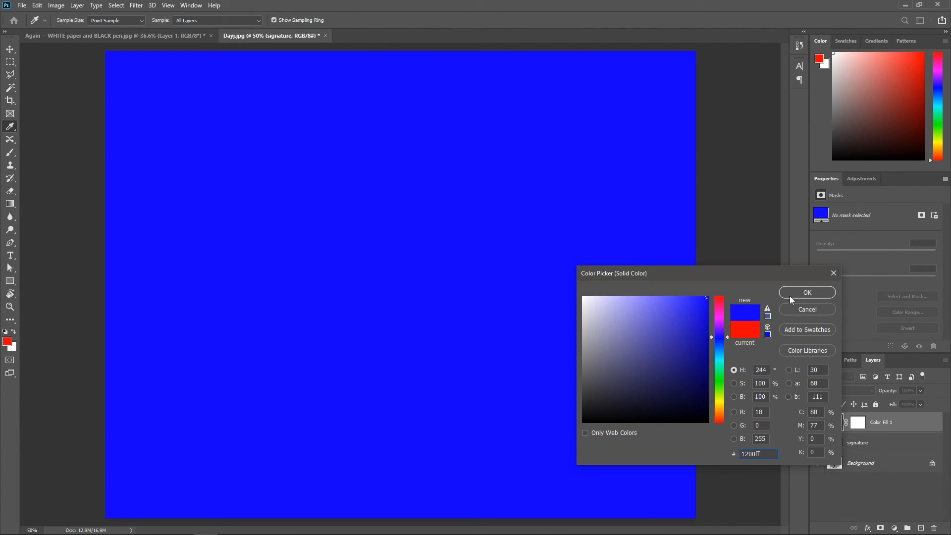
left_click(806, 291)
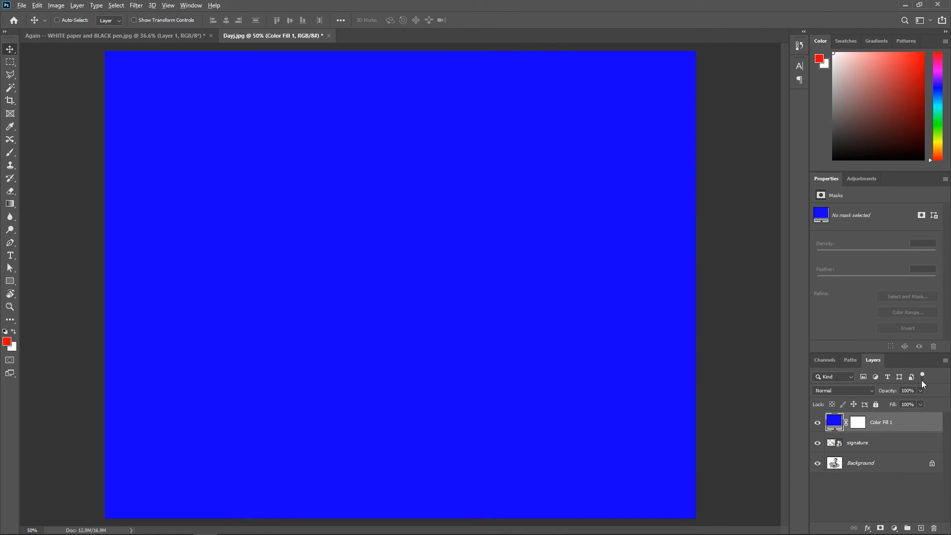